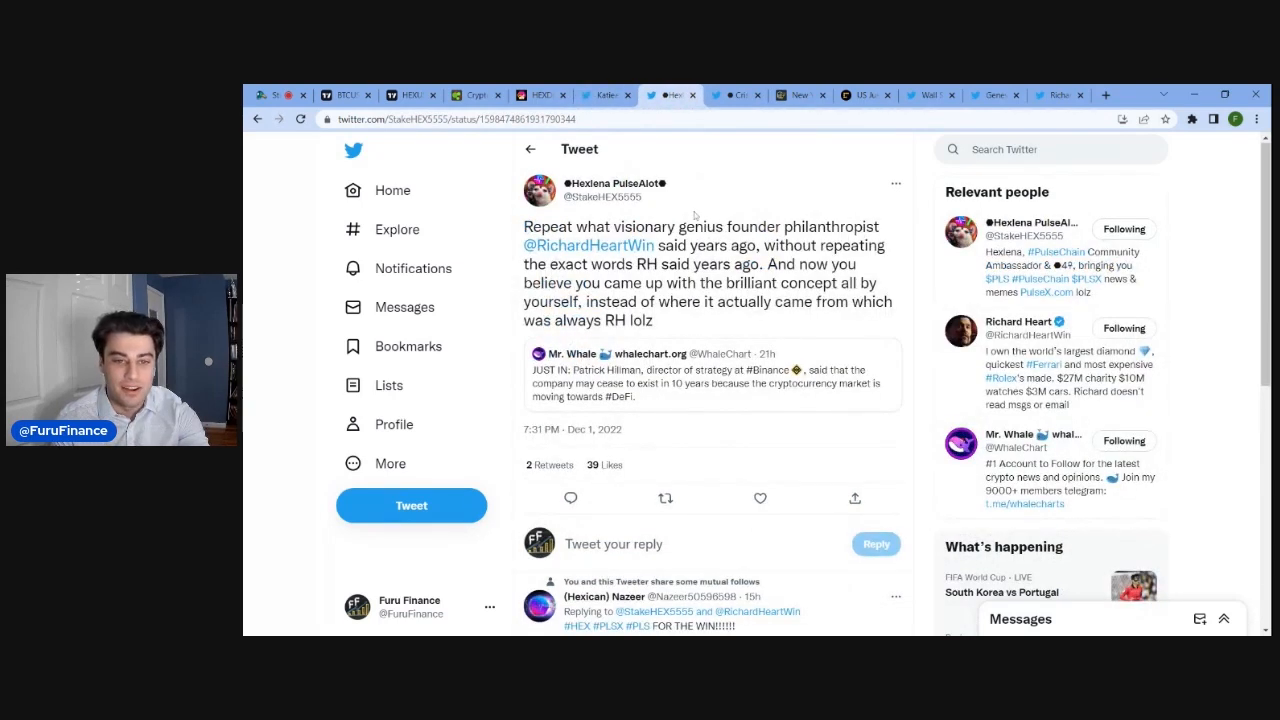
{"action": "mouse_move", "coordinate": [584, 212]}
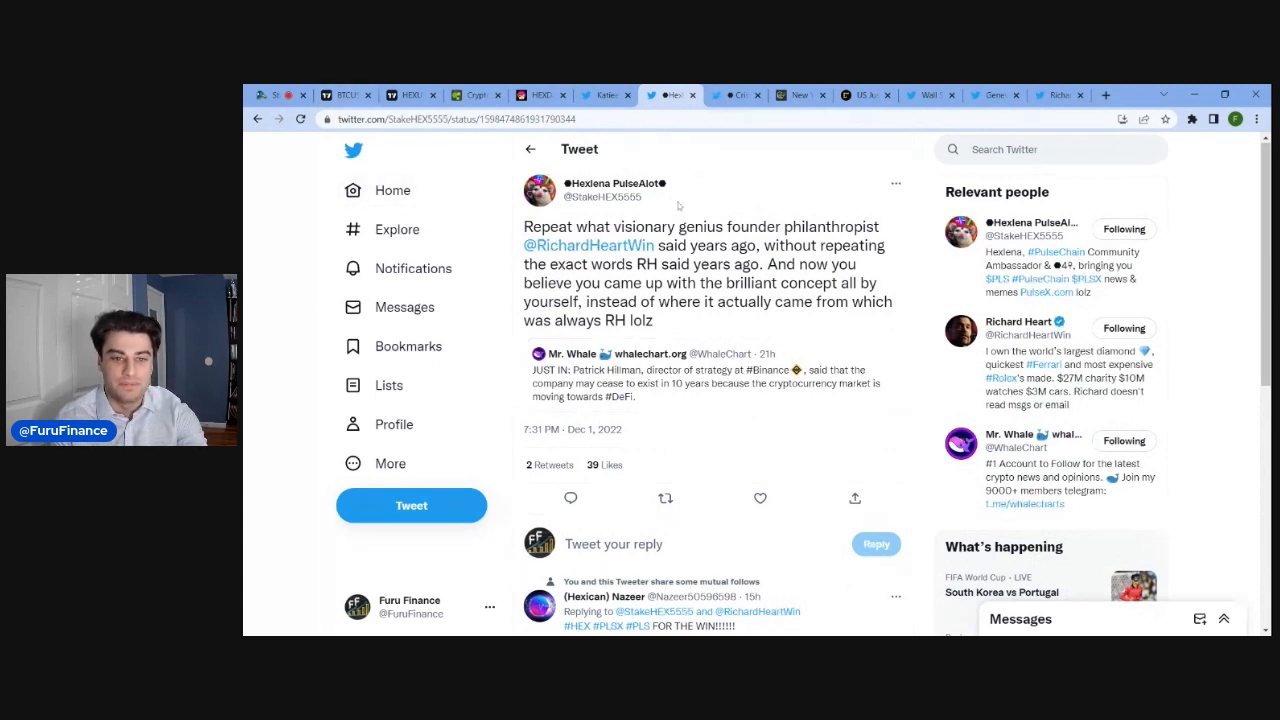
{"action": "mouse_move", "coordinate": [772, 186]}
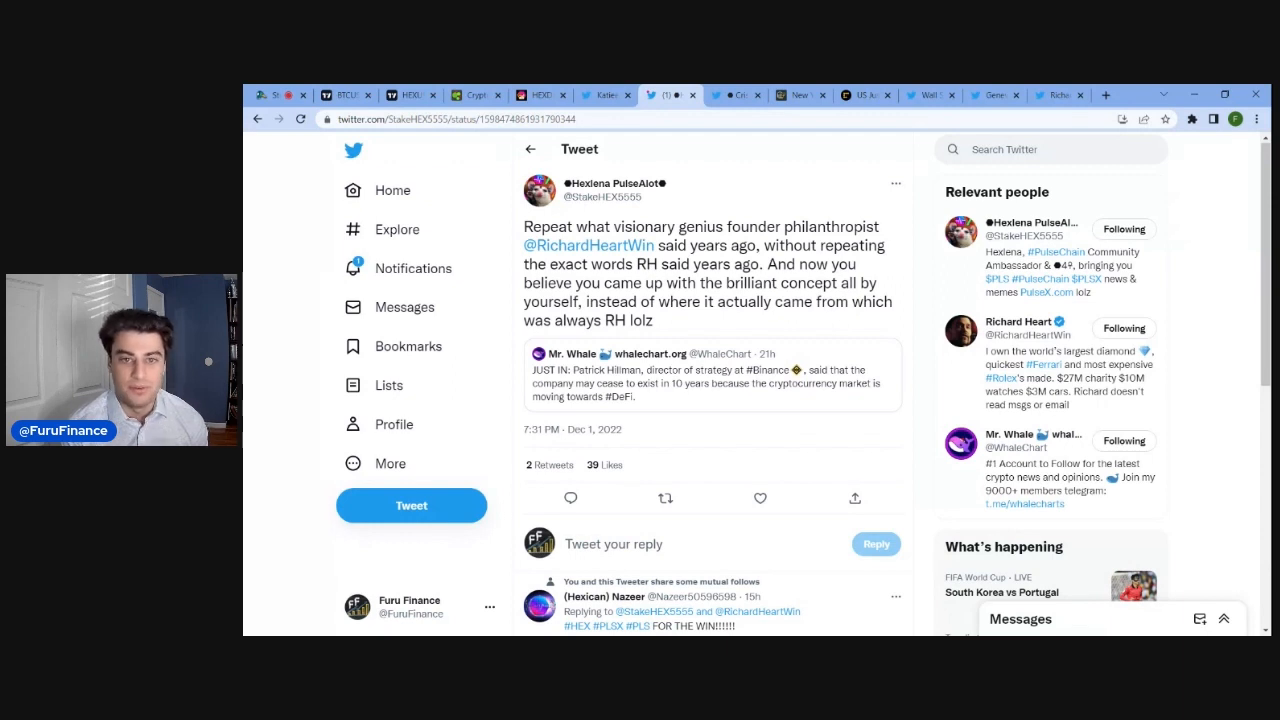
{"action": "mouse_move", "coordinate": [718, 218]}
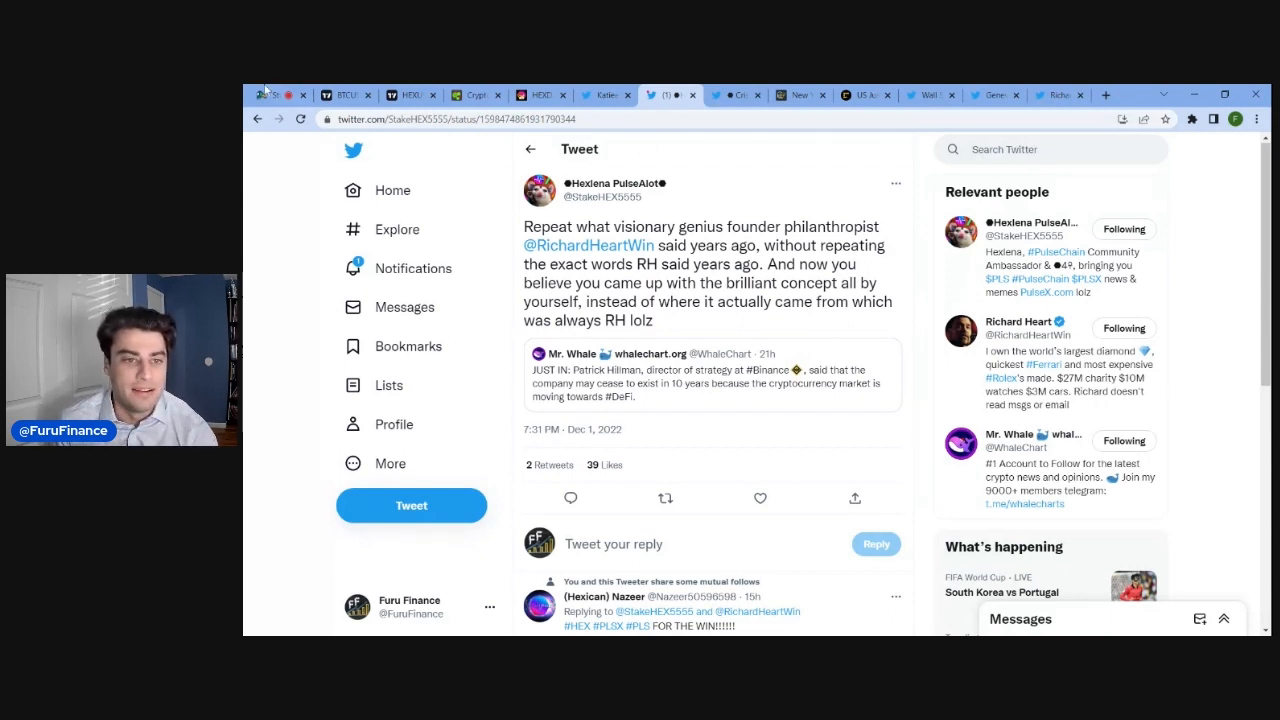
- Check the StreamYard live studio, then show the CristinaHype Twitter profile timeline
{"action": "left_click", "coordinate": [270, 94]}
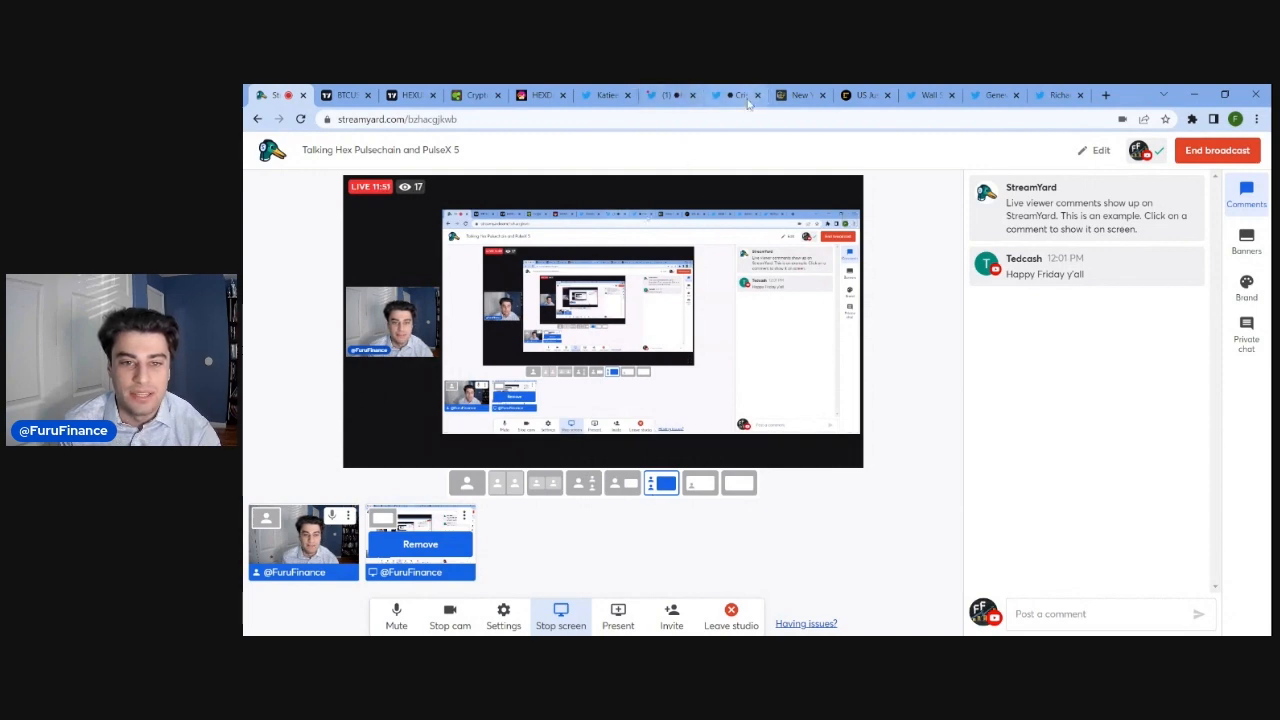
{"action": "left_click", "coordinate": [732, 94]}
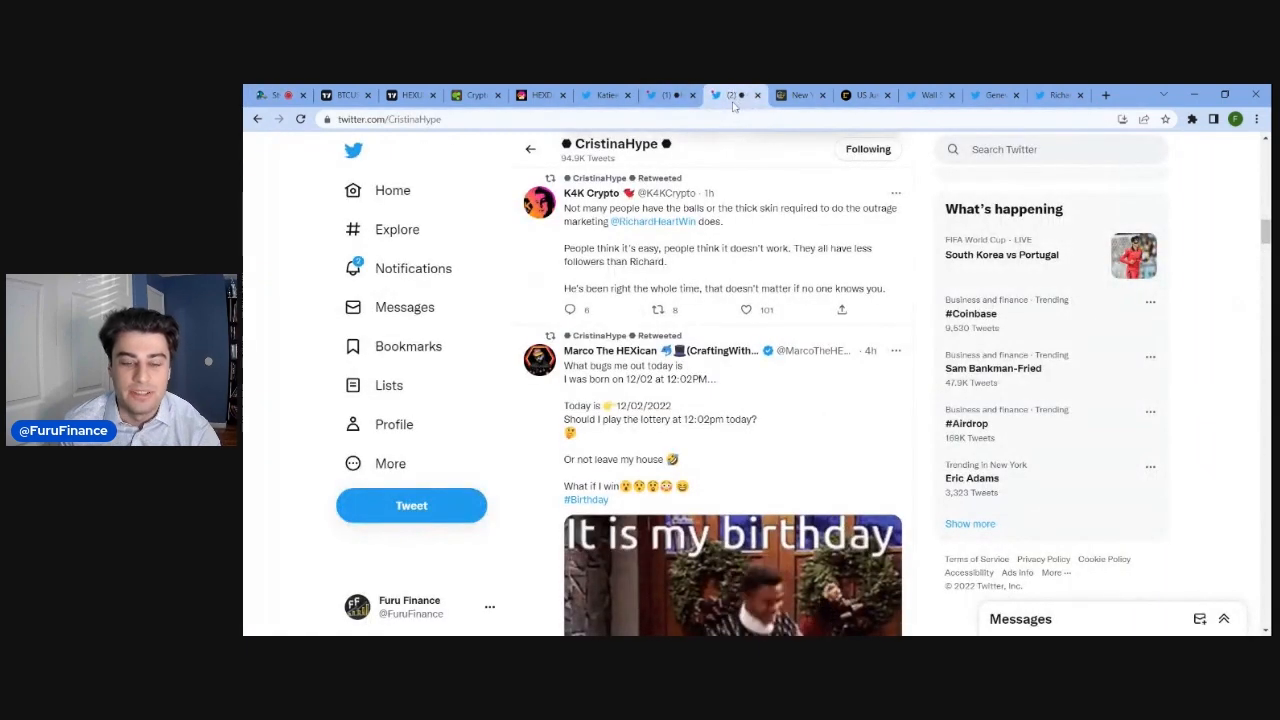